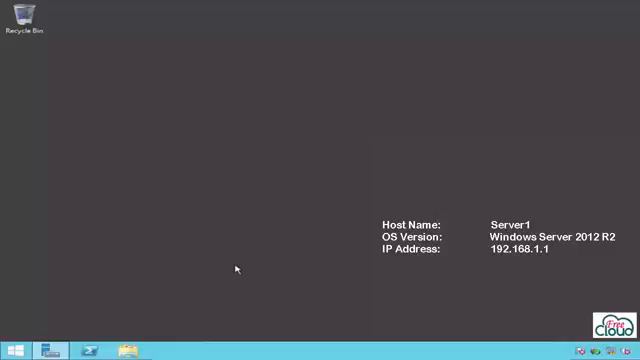
mouse_move(173, 243)
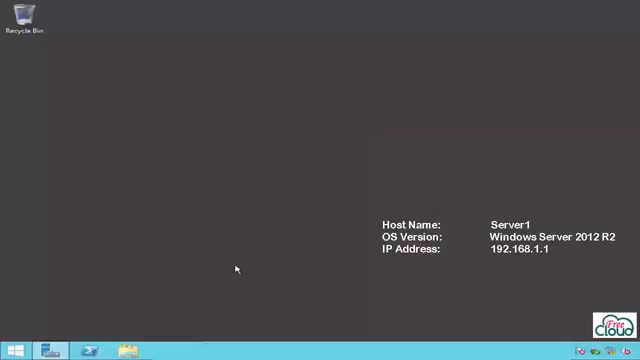
mouse_move(175, 243)
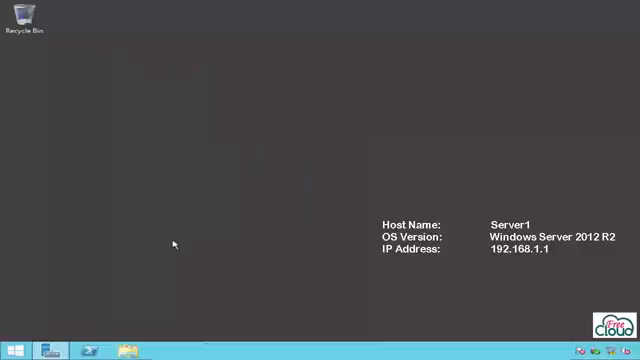
mouse_move(173, 243)
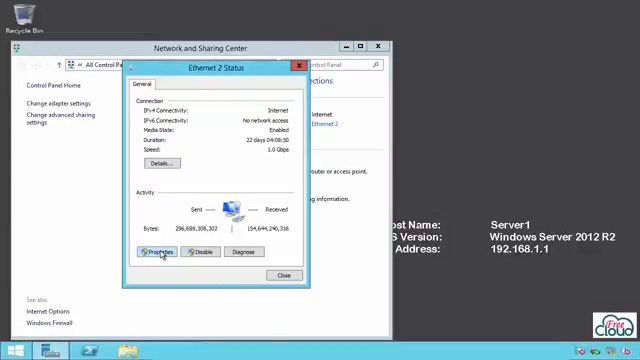
Check Ethernet 2's IPv4 settings: 192.168.1.1, gateway 192.168.1.254, DNS 192.168.1.1 and 192.168.1.2.
click(157, 248)
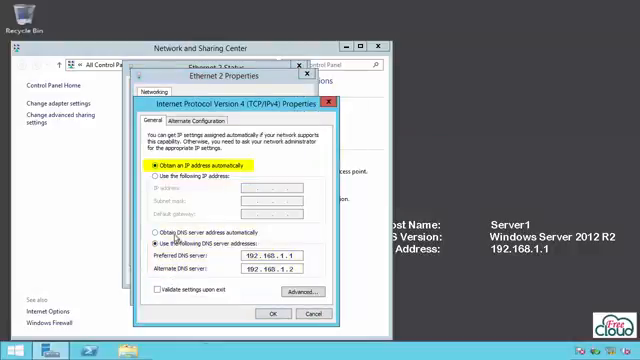
click(162, 243)
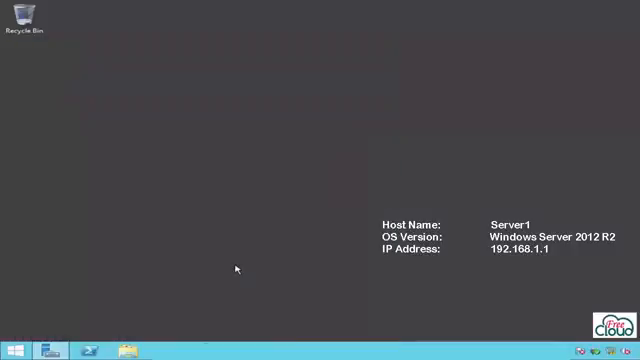
mouse_move(173, 243)
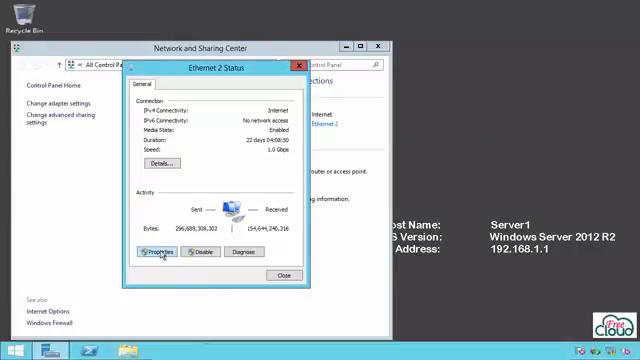
click(157, 247)
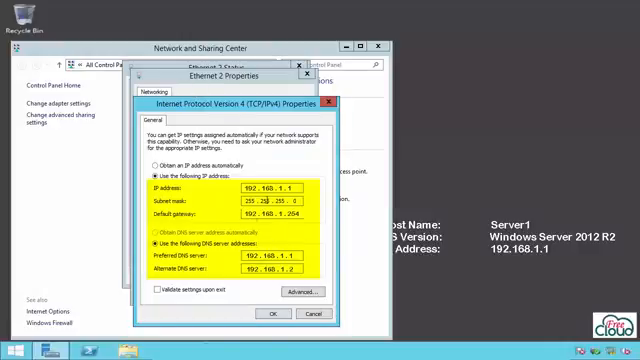
click(274, 315)
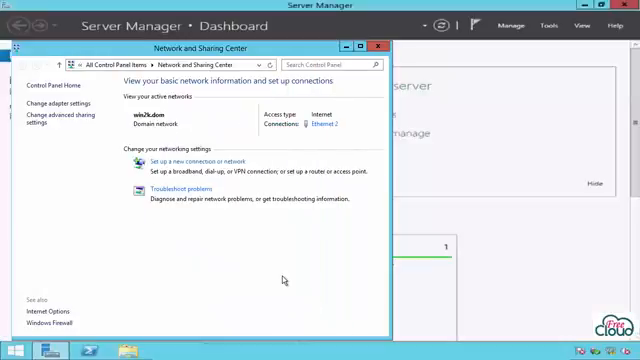
Close Network and Sharing Center and launch the Add Roles and Features Wizard from Server Manager.
click(386, 45)
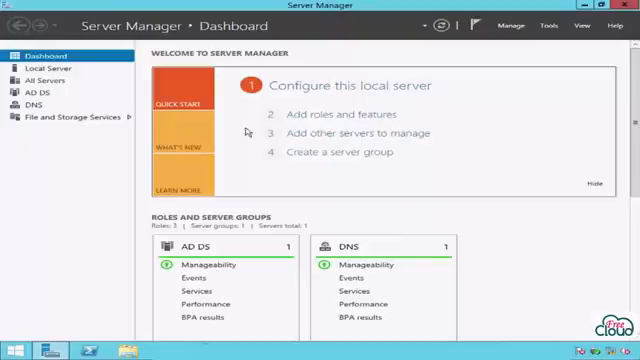
click(521, 27)
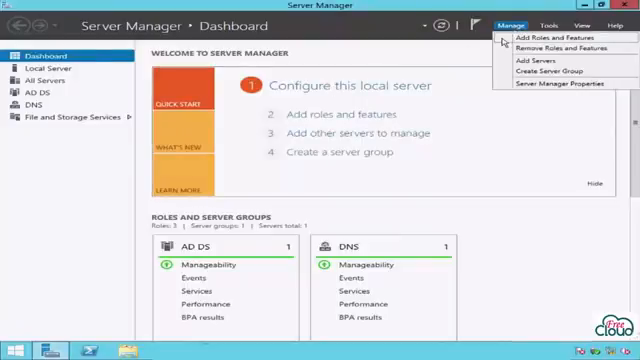
click(551, 37)
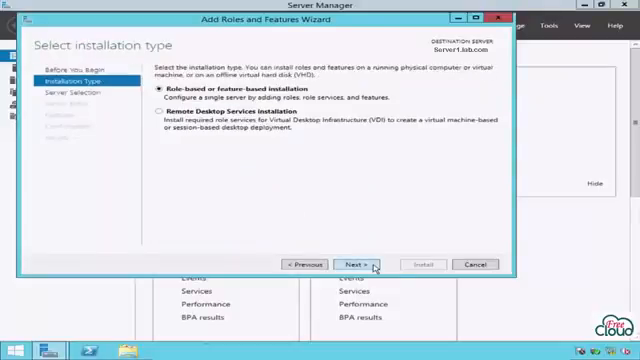
Select the DHCP Server role with its management tools for Server1, allowing automatic restart.
click(362, 264)
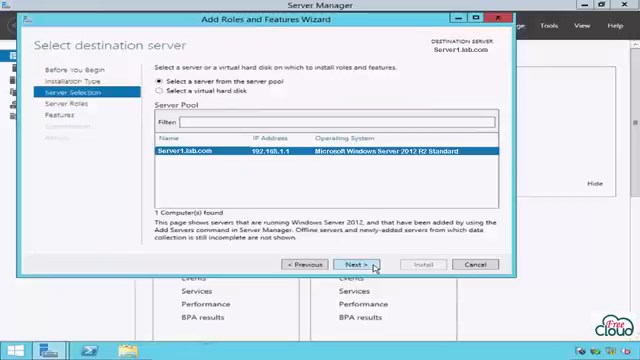
click(340, 267)
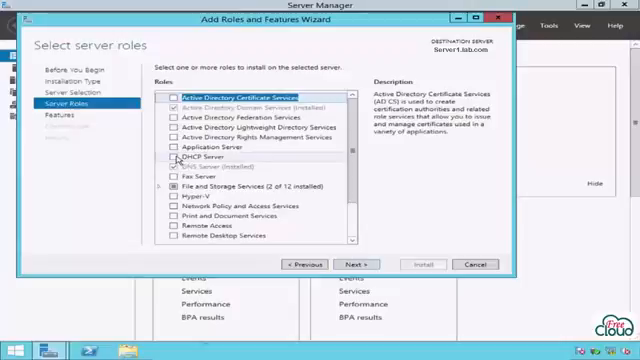
click(175, 159)
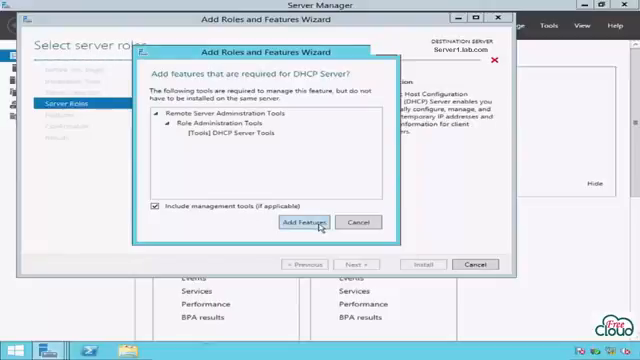
click(292, 219)
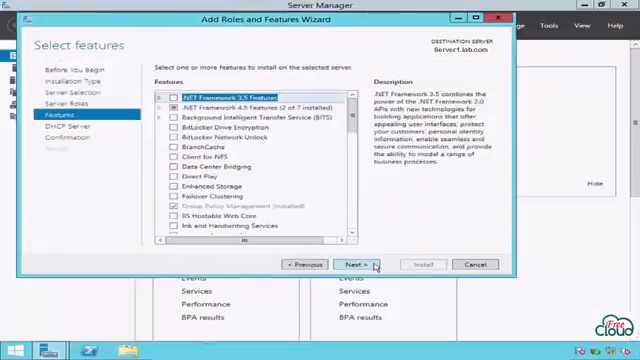
click(345, 266)
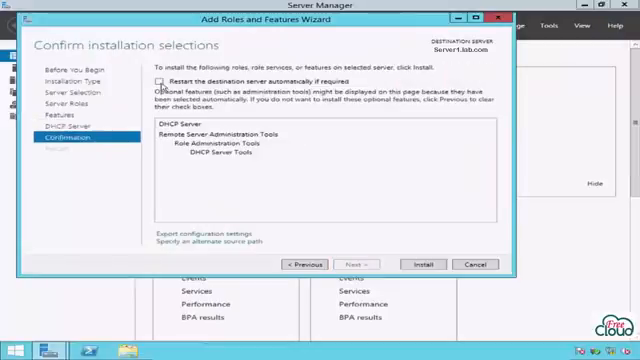
click(164, 80)
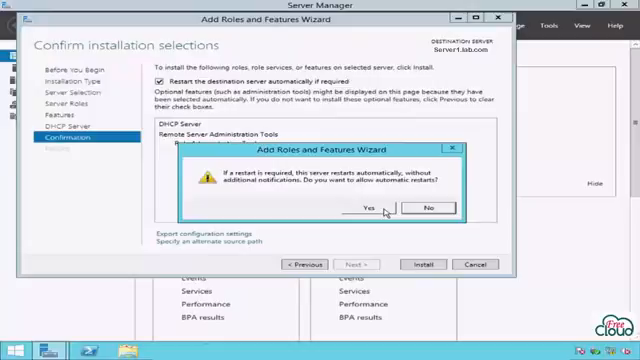
click(366, 206)
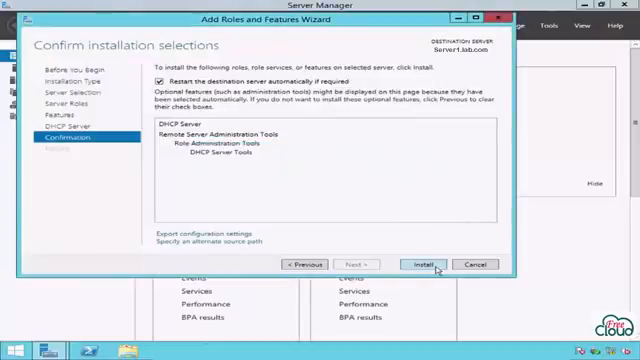
Install DHCP Server, then check notifications for the pending post-deployment configuration.
click(416, 264)
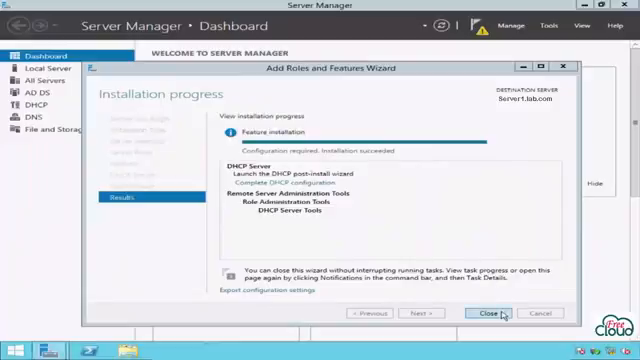
click(503, 313)
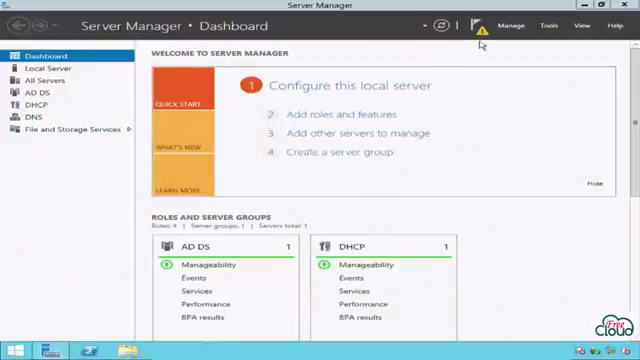
click(476, 26)
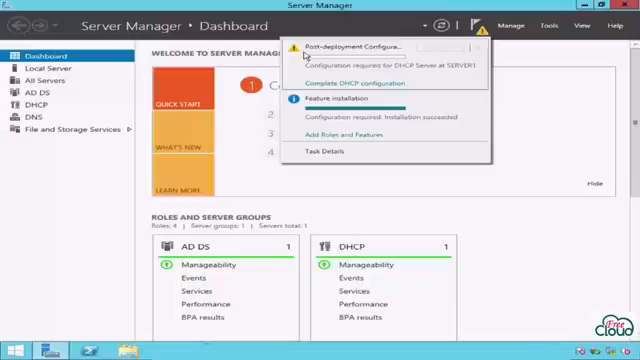
mouse_move(362, 90)
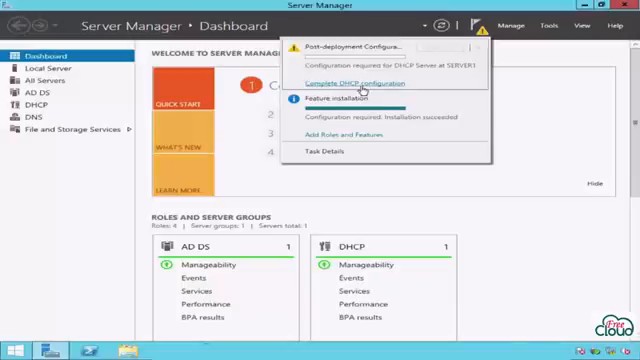
Run the DHCP post-deployment configuration through authorization to clear the warning.
click(356, 84)
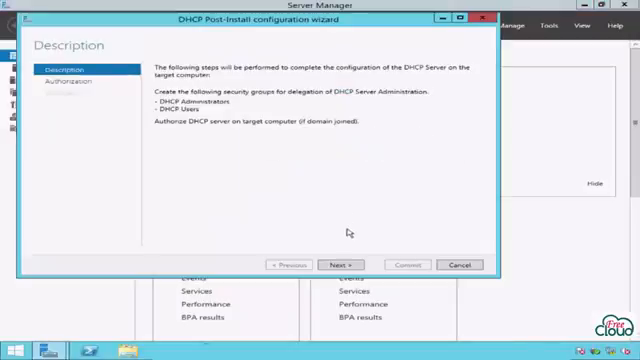
click(337, 264)
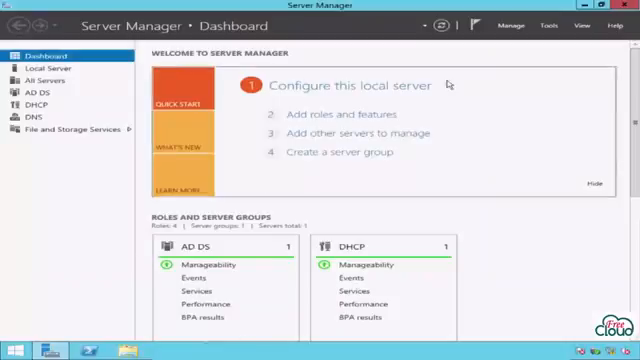
click(543, 27)
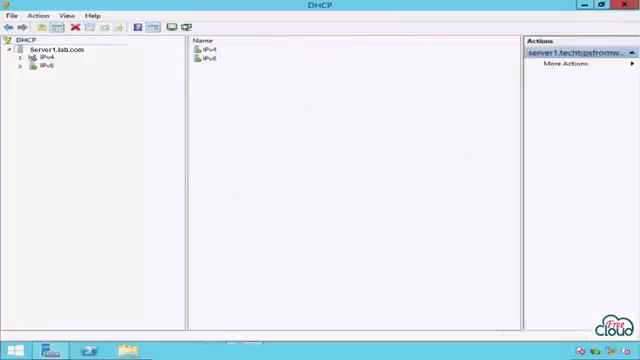
Launch the New Scope Wizard from the IPv4 node's context menu.
right_click(48, 47)
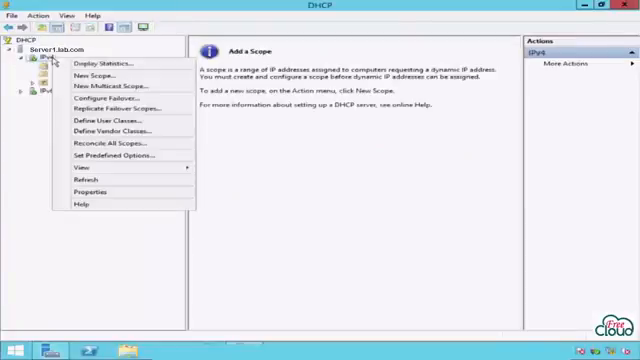
mouse_move(90, 74)
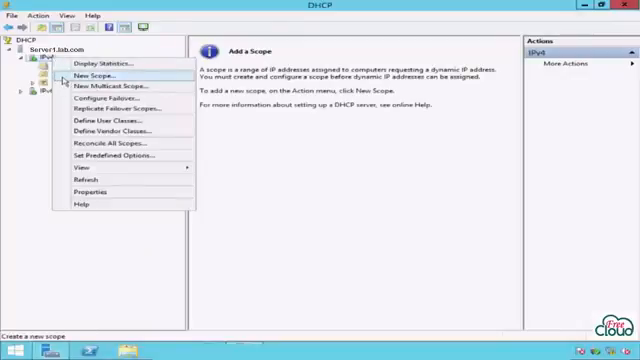
click(85, 74)
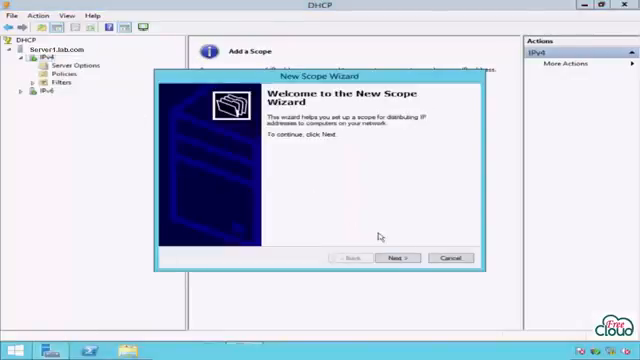
Name the new scope 'Scope1' in the wizard.
click(395, 258)
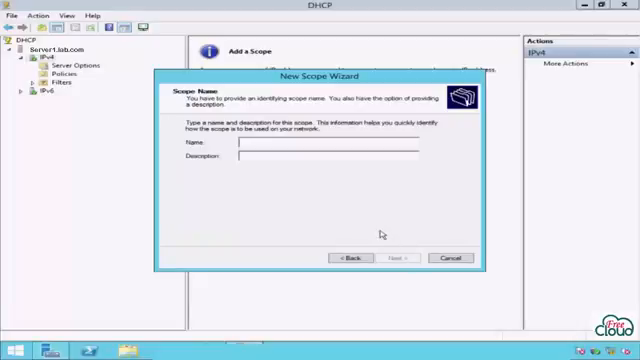
text(Scol)
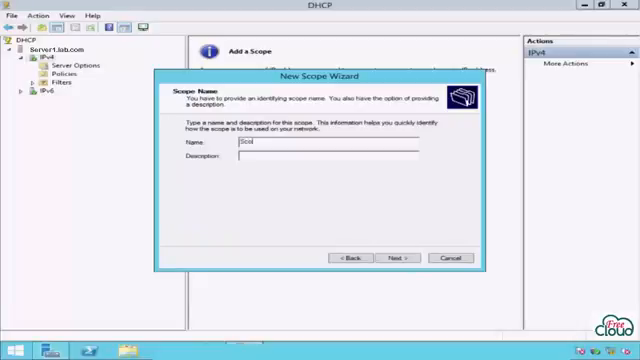
click(393, 257)
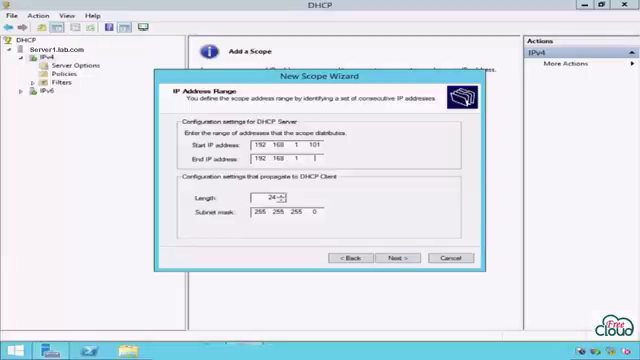
Enter the range 192.168.1.101 to 192.168.1.200 with a /24 mask.
text(200)
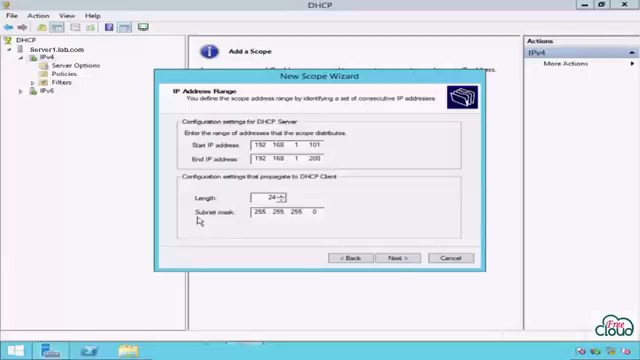
click(388, 258)
text(192)
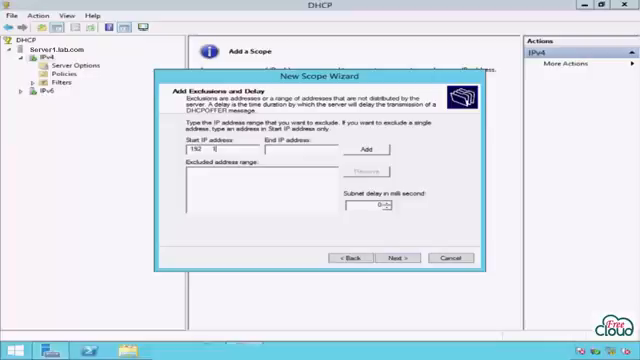
Add 192.168.1.101 as an excluded address.
text(168 1)
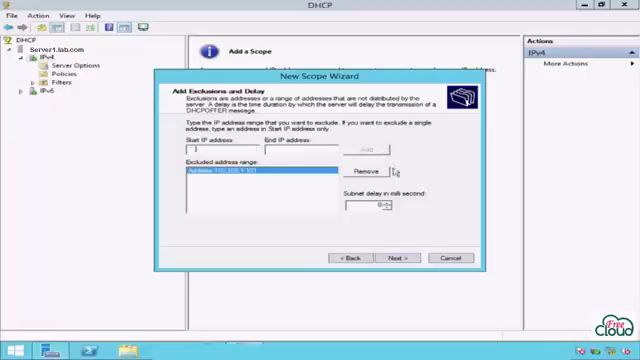
click(397, 258)
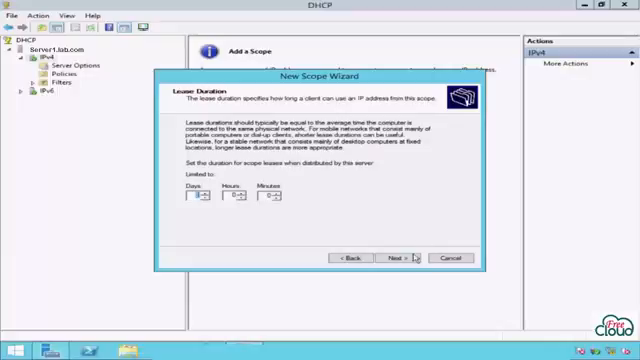
Accept the default lease duration and choose to configure DHCP options now.
click(397, 258)
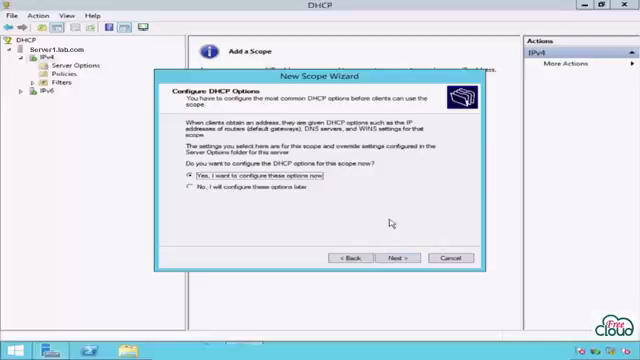
click(398, 257)
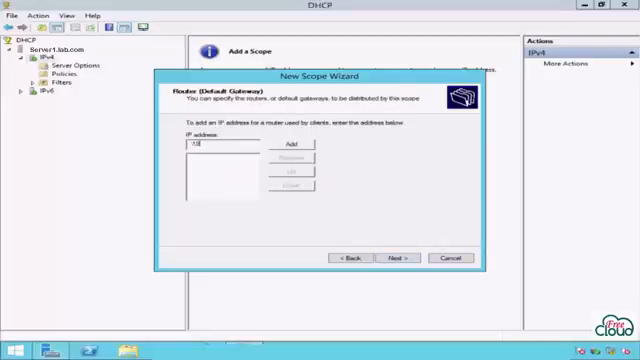
Set router 192.168.1.254, then resolve SERVER2 and add 192.168.1.2 as a second DNS server.
text(192.168.1.2)
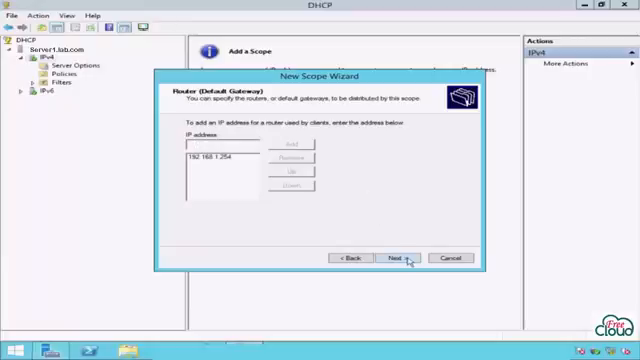
click(393, 258)
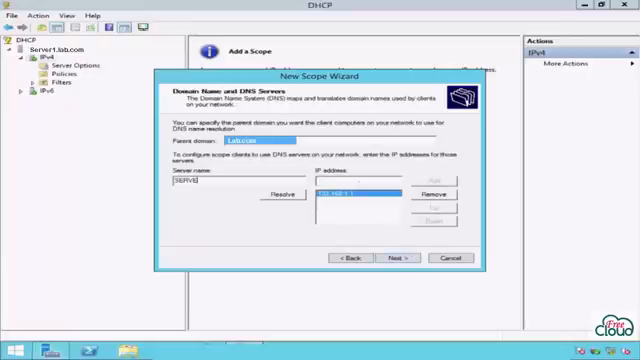
click(280, 193)
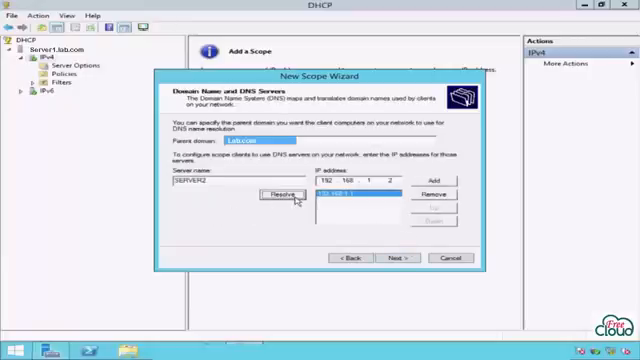
click(396, 257)
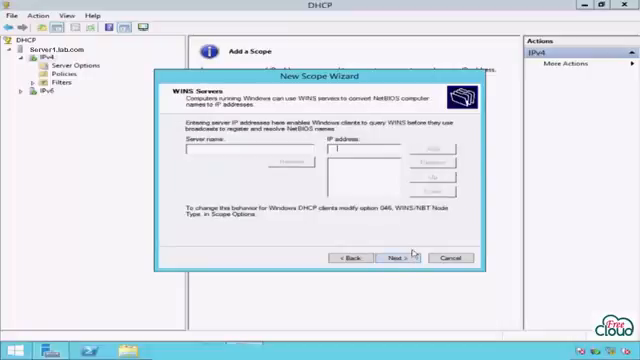
mouse_move(422, 238)
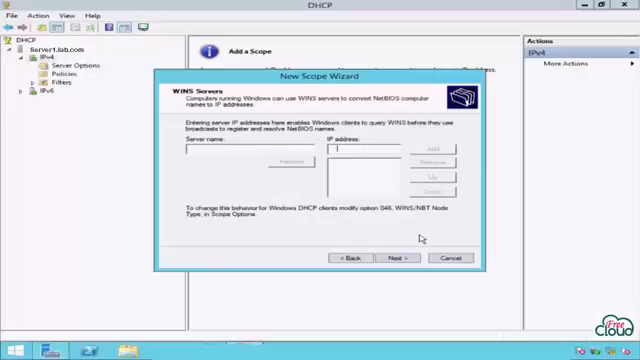
Skip WINS servers, choose to activate the scope now, and finish the New Scope wizard.
click(396, 257)
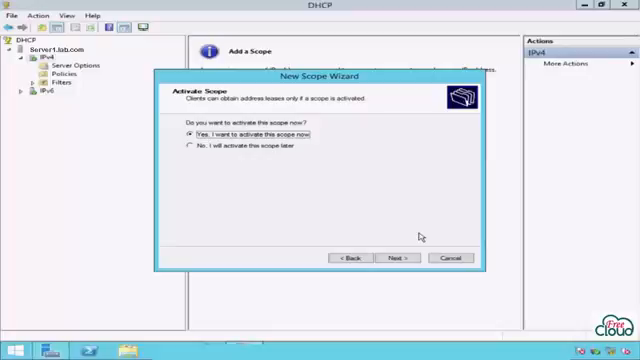
click(389, 258)
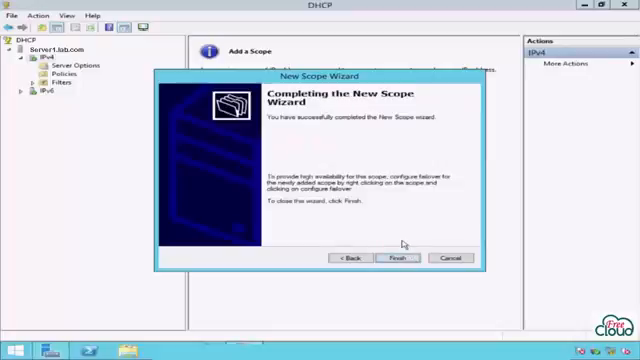
click(395, 258)
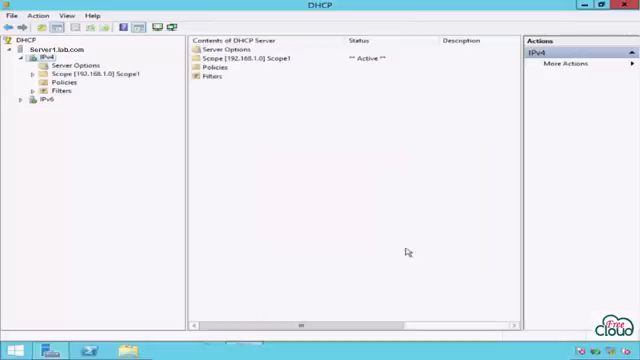
mouse_move(98, 99)
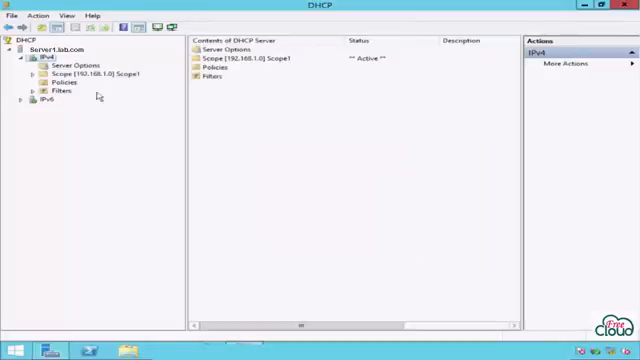
Expand Scope1 and view its options: router 192.168.1.254, DNS 192.168.1.1 and 192.168.1.2.
click(70, 74)
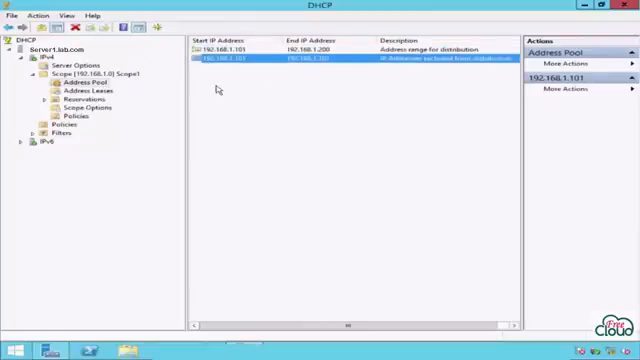
click(72, 106)
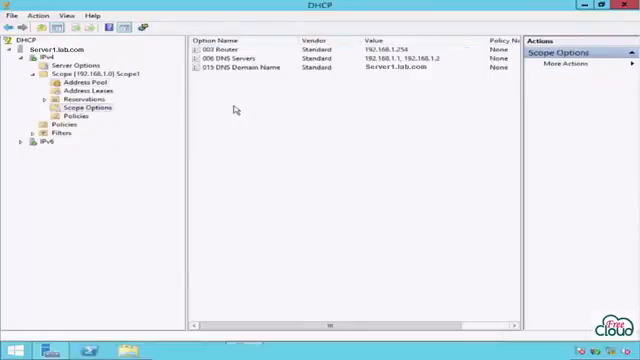